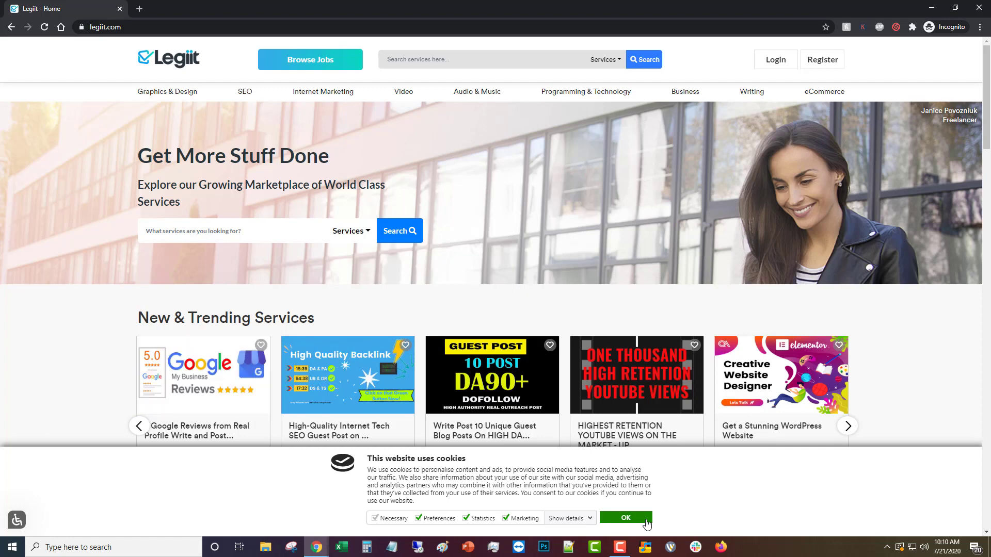
Accept the cookie notice and bring up the empty Register Account form.
click(626, 518)
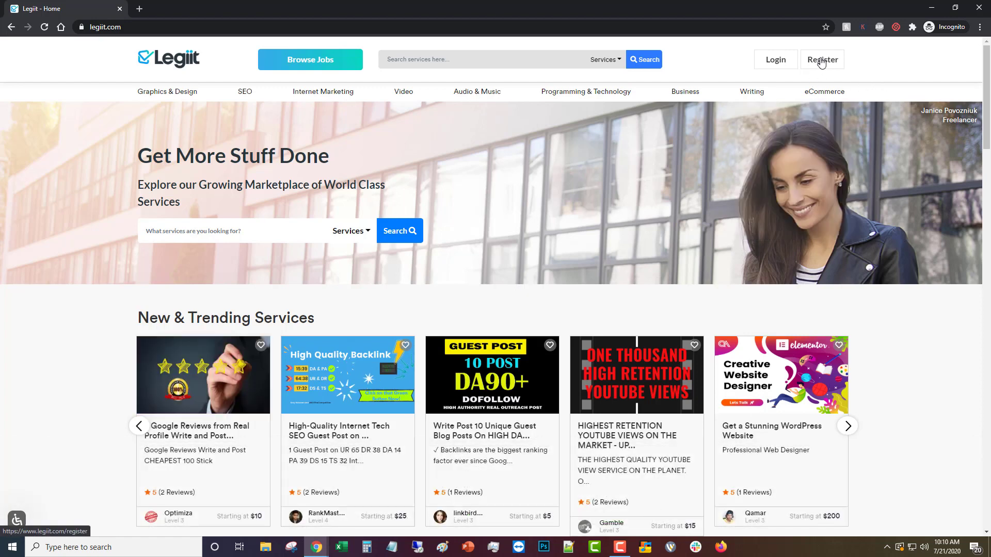
click(822, 59)
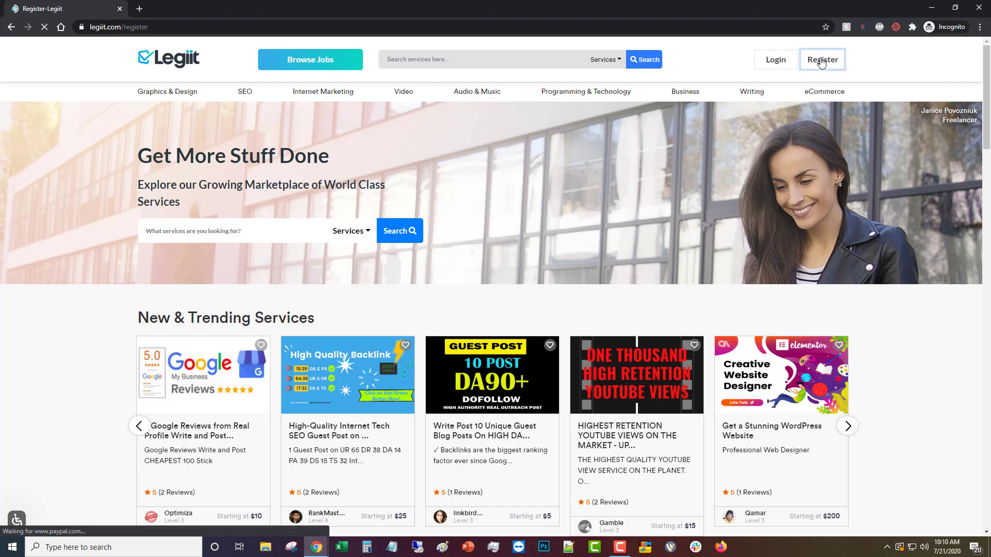
click(822, 60)
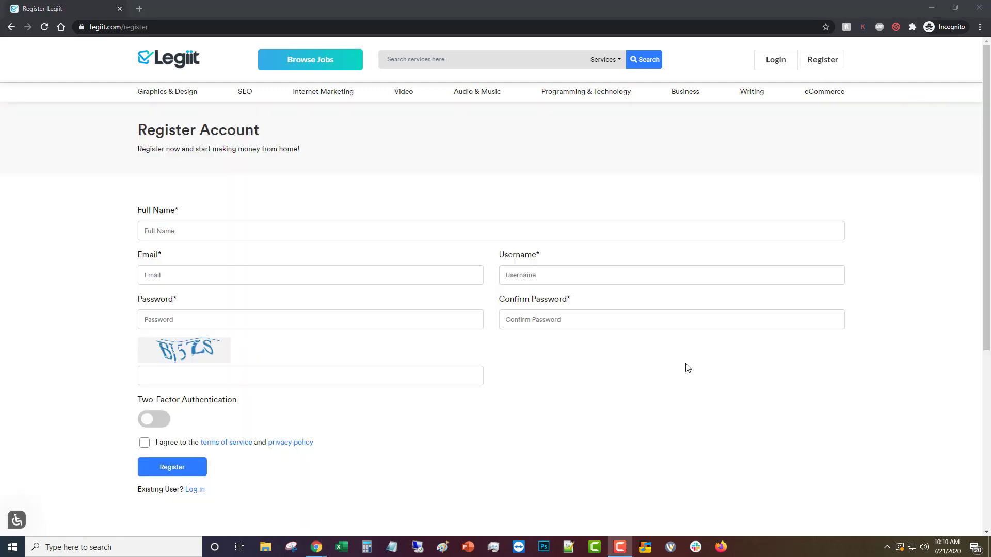
text(Bob)
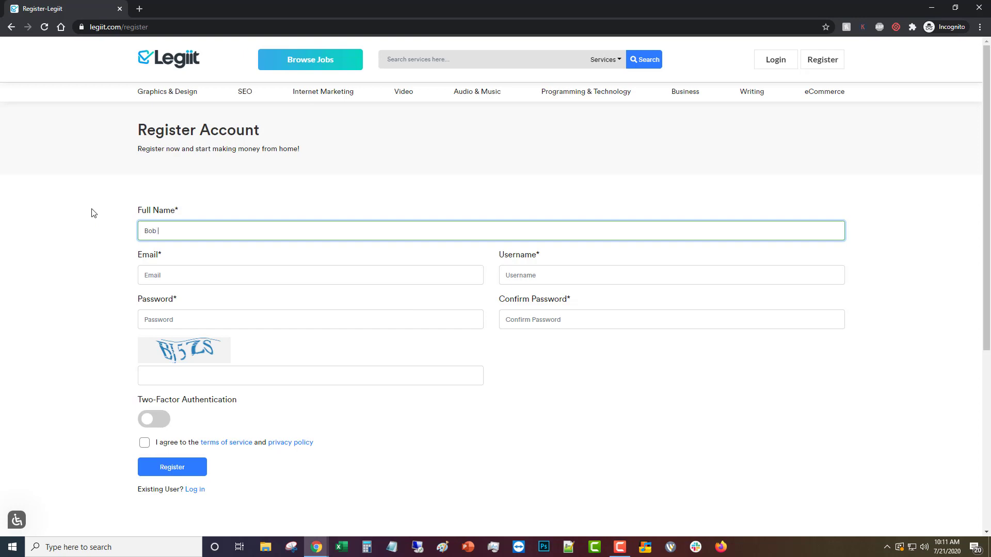
text(Smith)
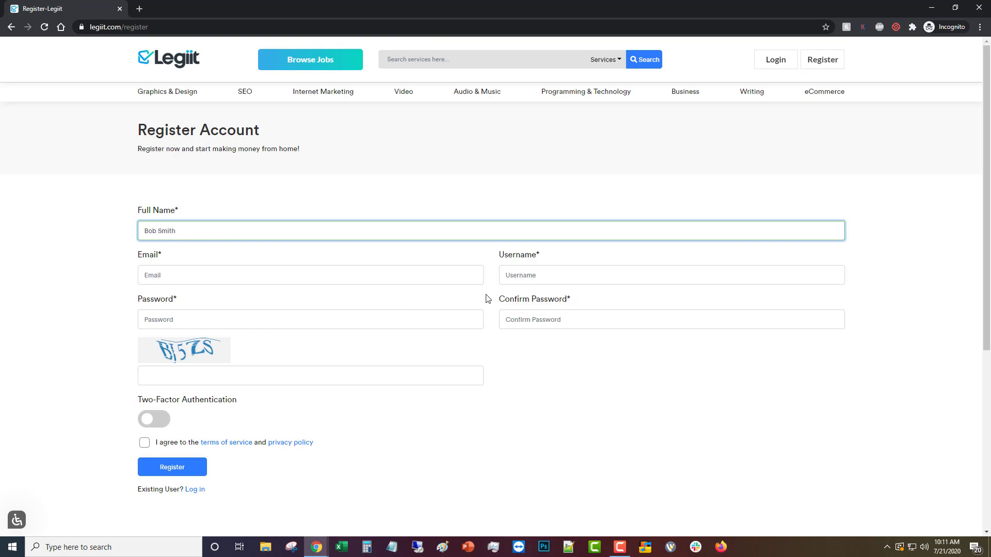
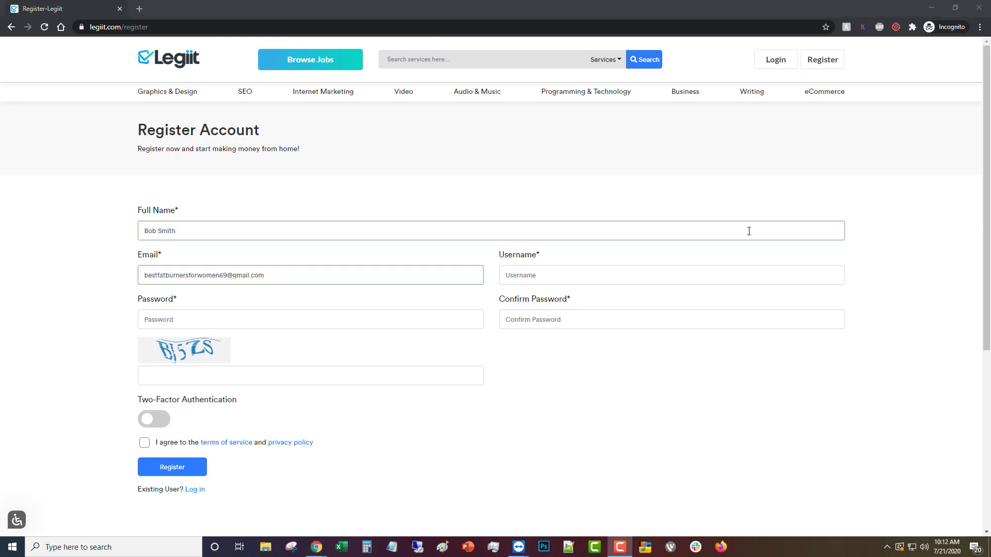
text(BobSmithFreelancer)
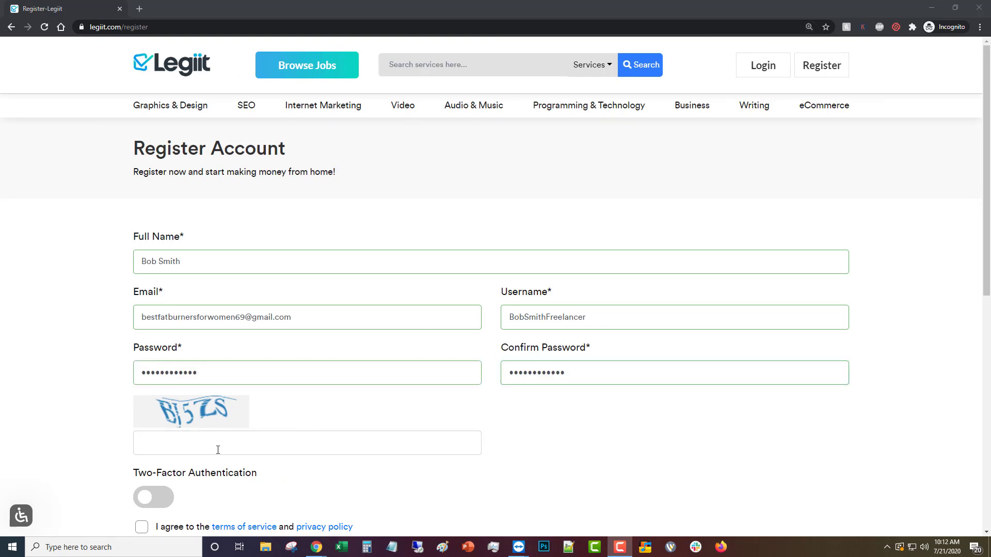
Enter captcha code 'Bj5' and tick agreement to the terms of service and privacy policy.
click(306, 442)
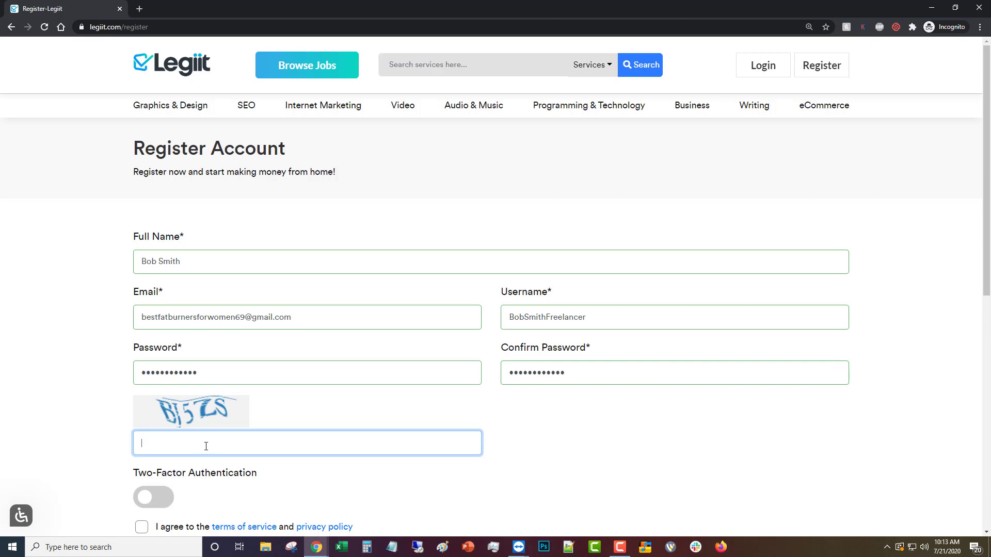
text(B)
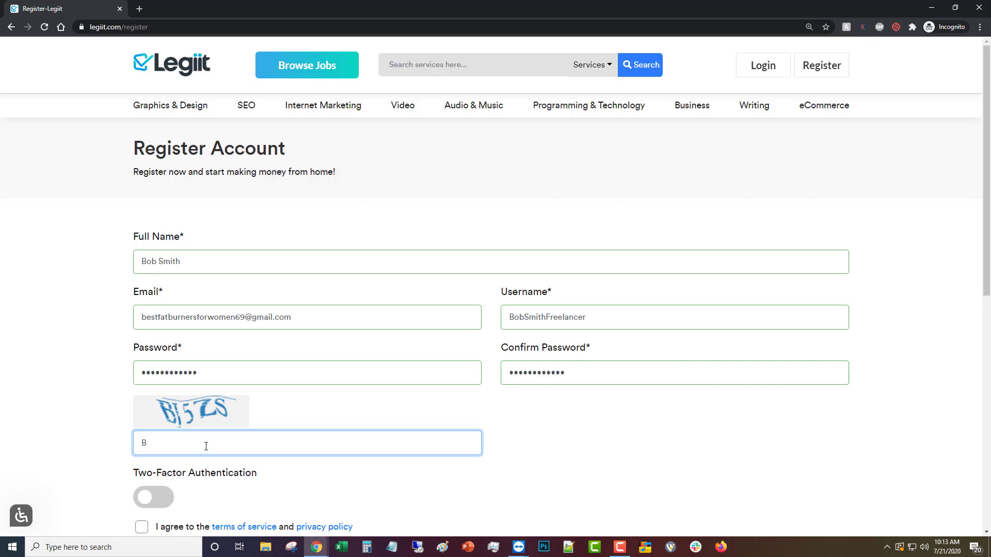
text(j5ZS)
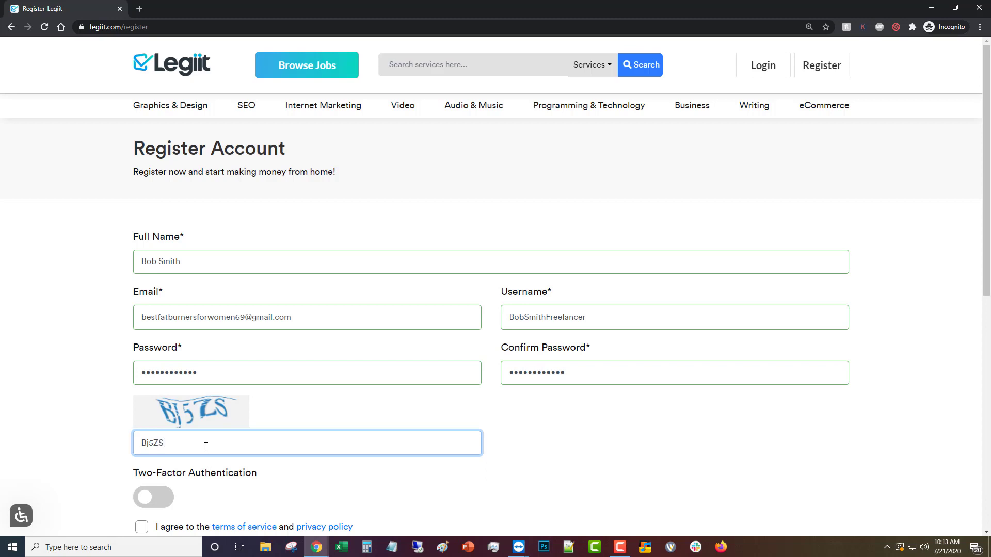
scroll(down, 3)
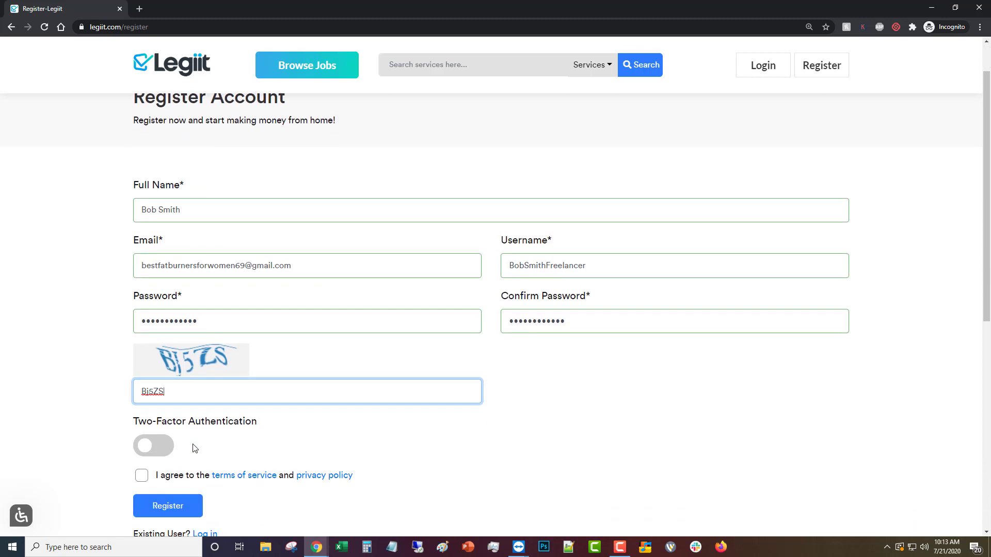
mouse_move(257, 449)
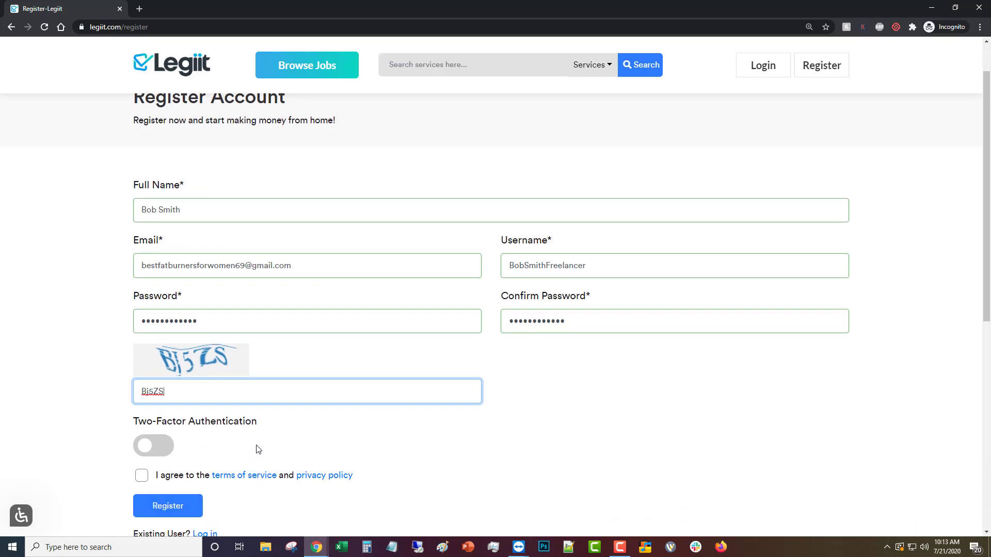
mouse_move(107, 454)
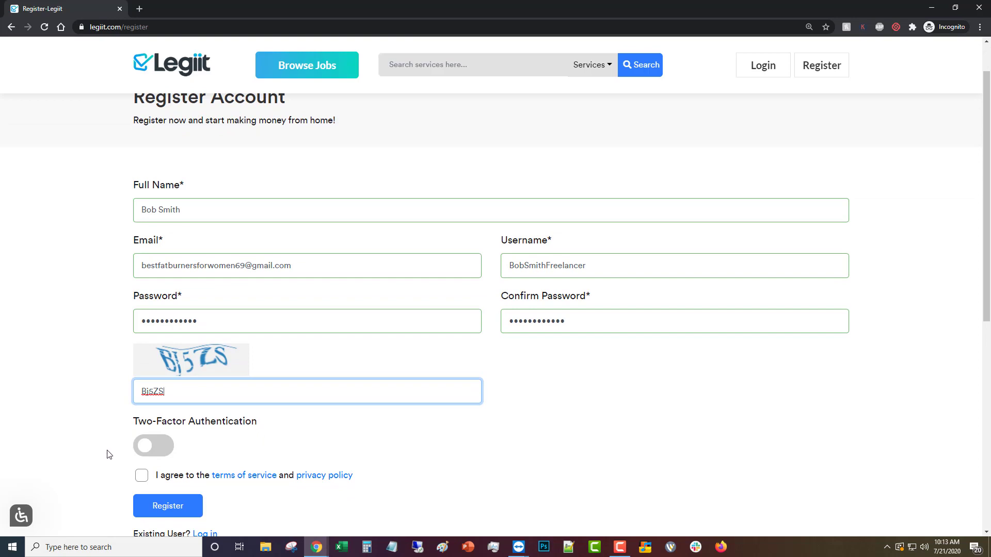
mouse_move(151, 482)
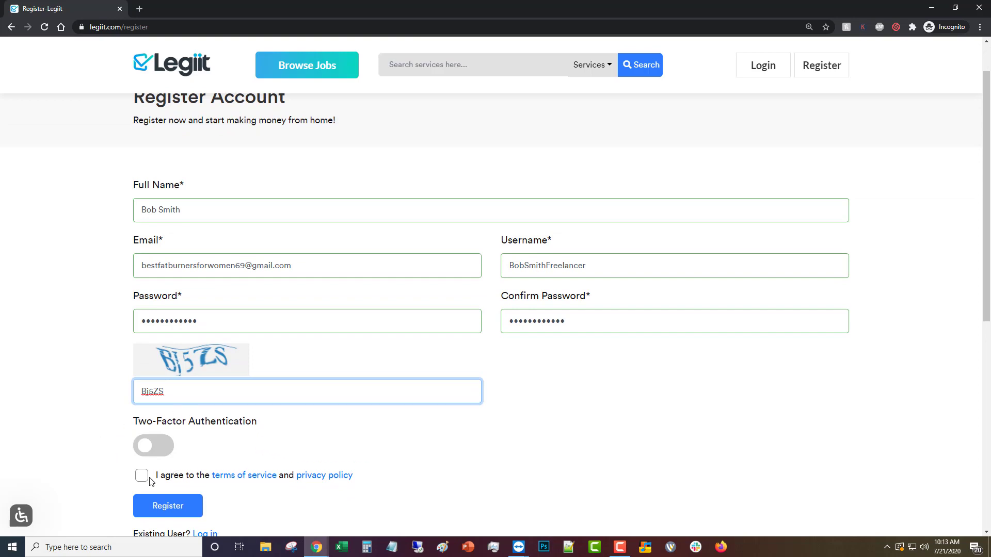
mouse_move(324, 475)
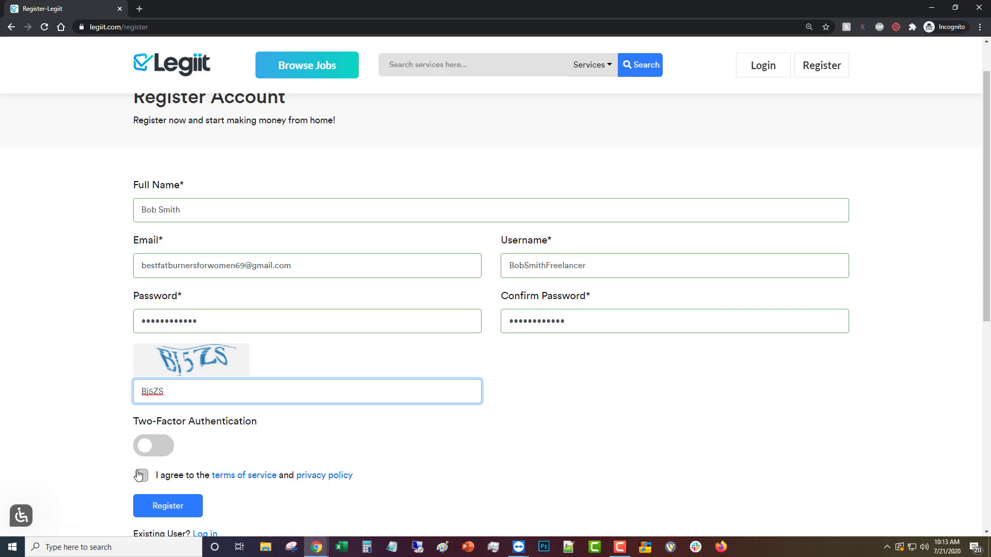
click(141, 475)
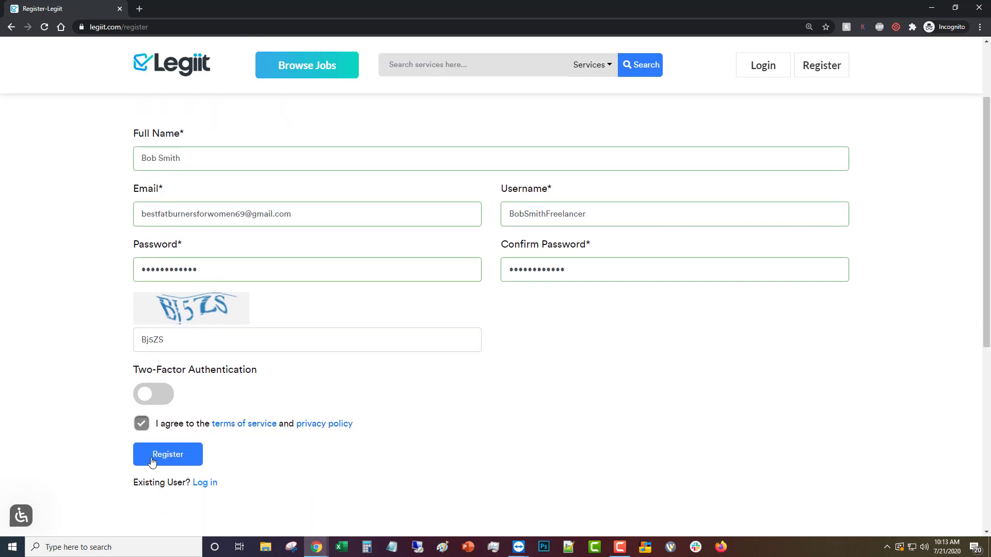
Submit the registration and send a verification code to the mobile phone number.
click(168, 454)
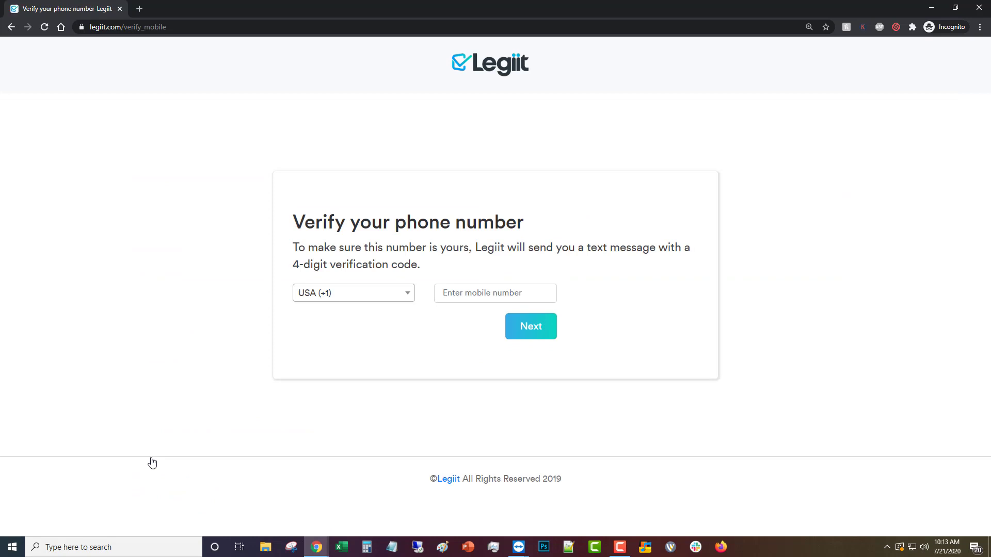
mouse_move(234, 387)
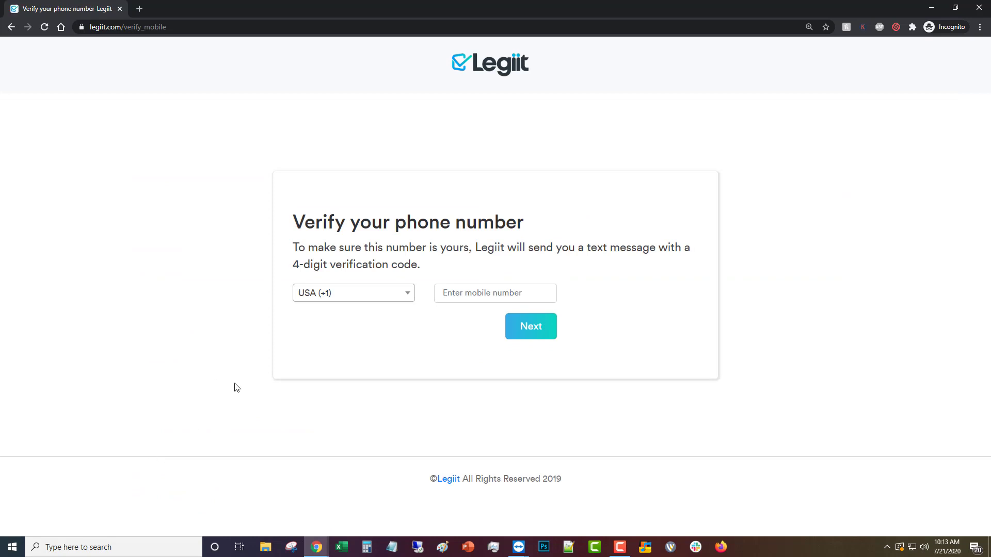
click(495, 292)
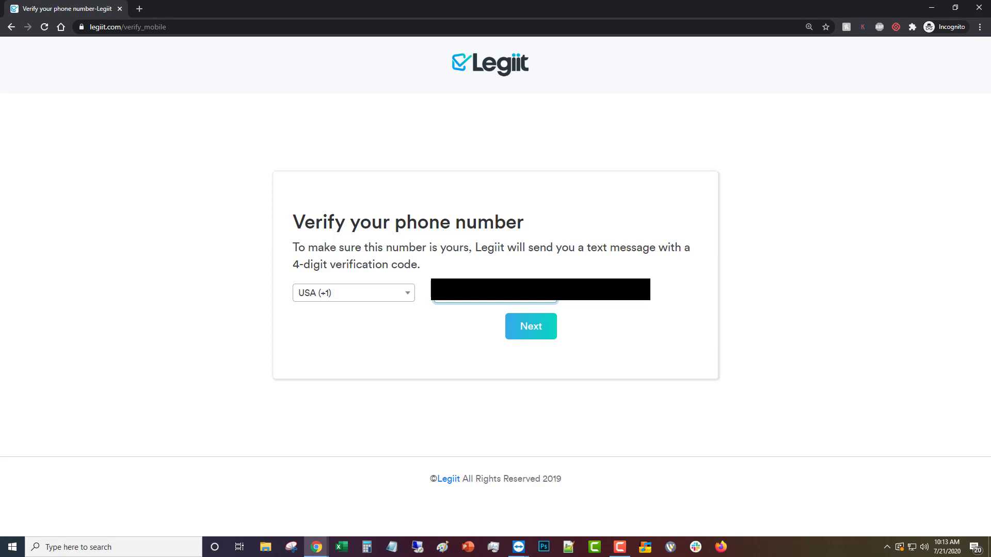
click(530, 326)
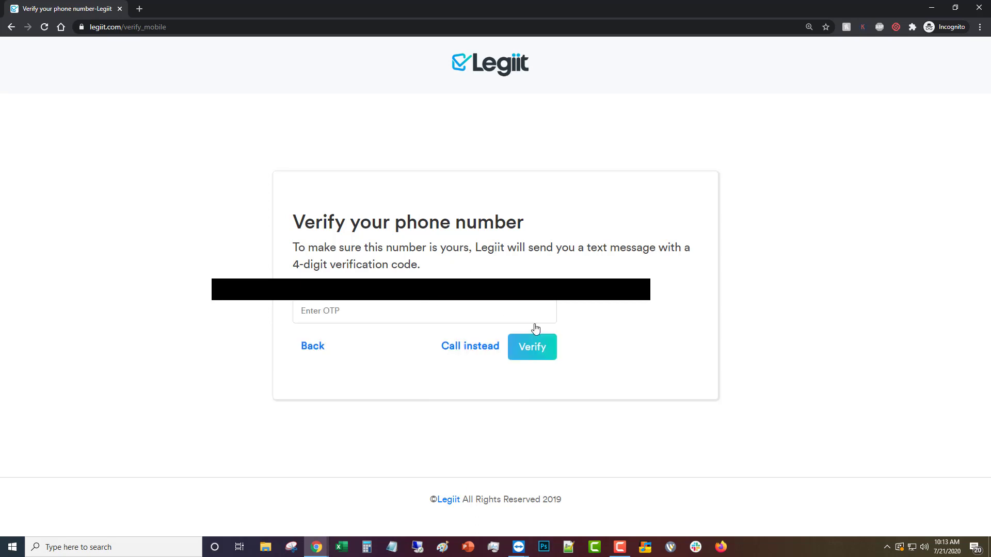
click(423, 311)
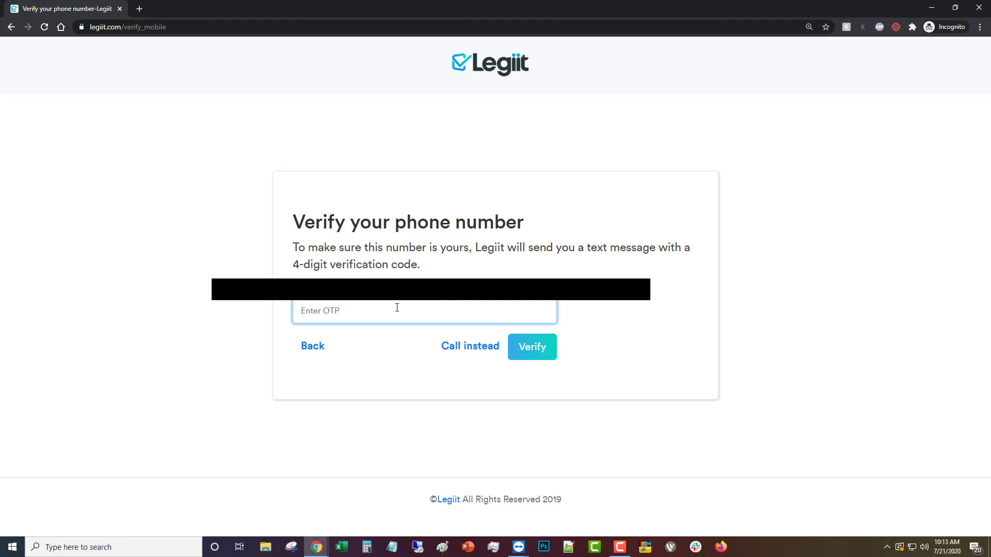
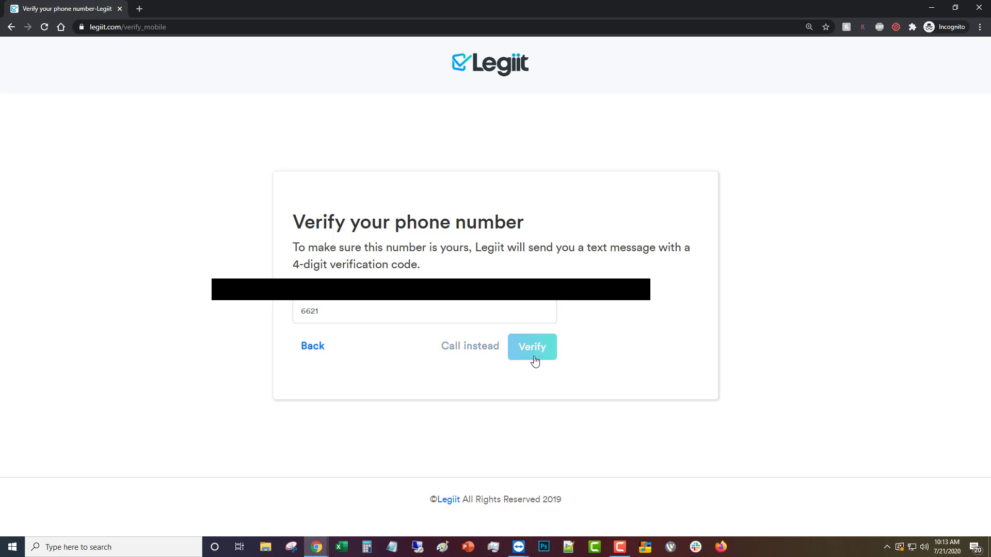
click(532, 347)
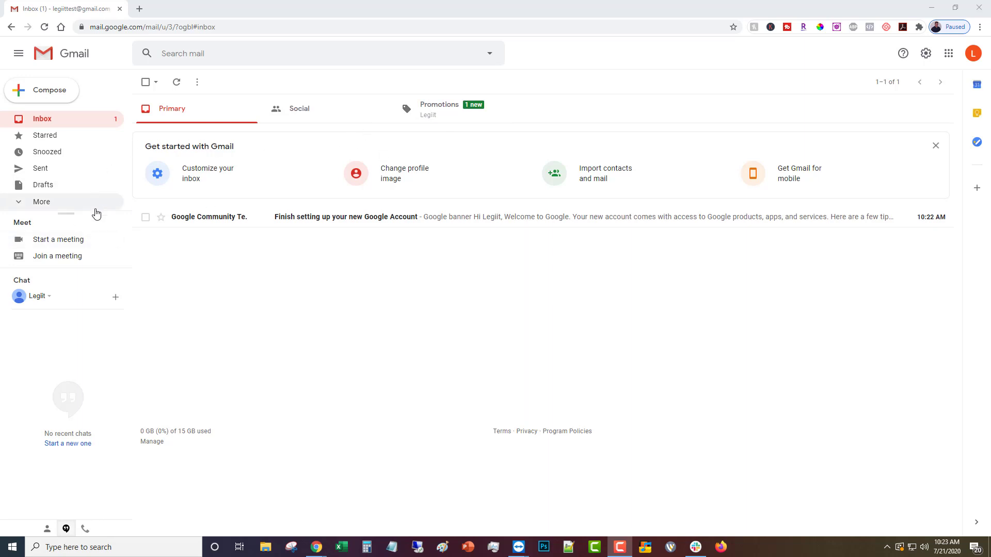
mouse_move(453, 117)
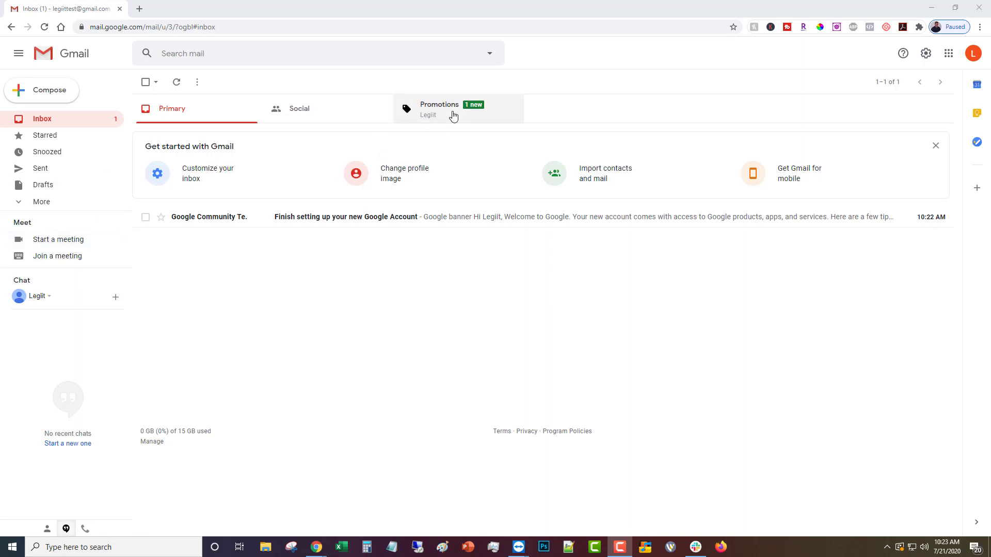
Switch the Gmail inbox to the Promotions category.
click(438, 108)
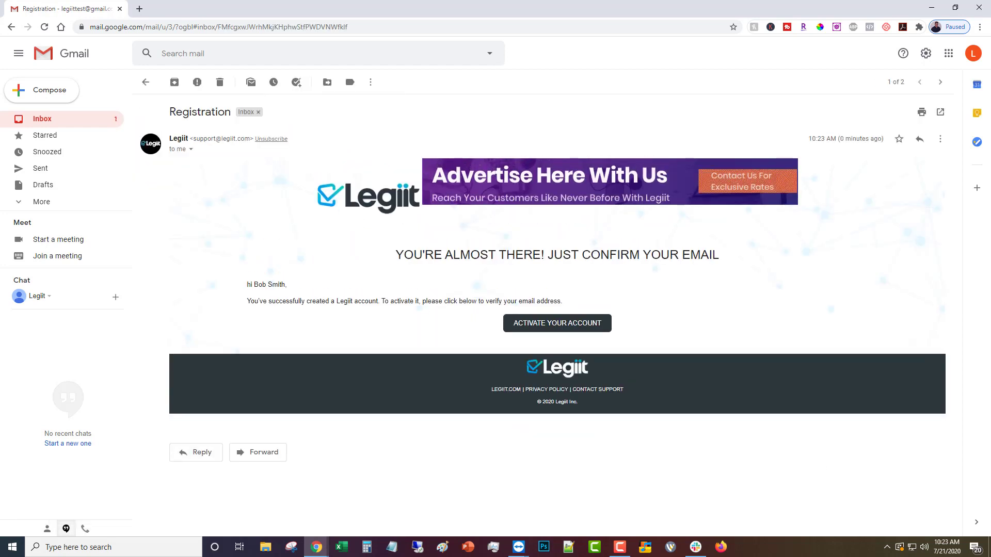
mouse_move(556, 323)
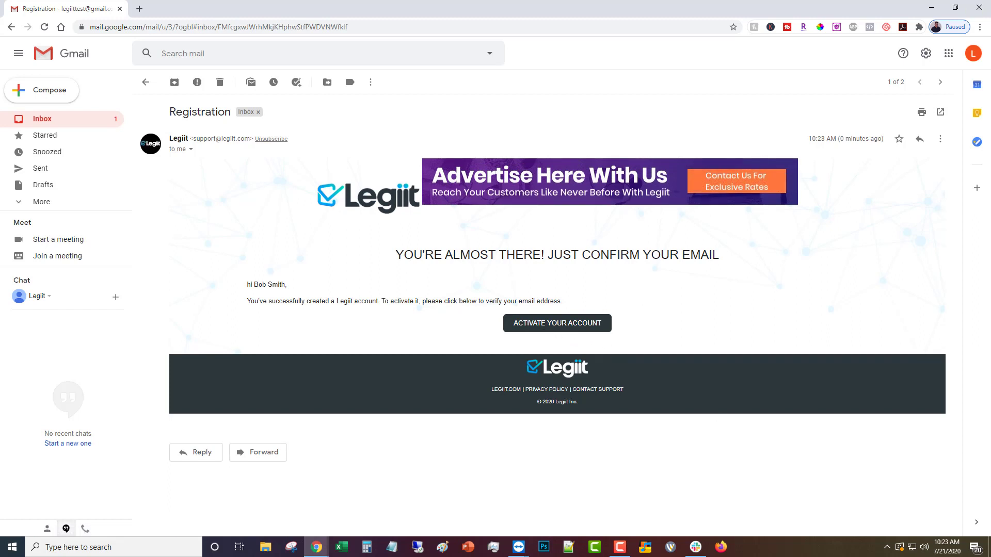
Open the Legiit Registration email in Gmail.
click(556, 323)
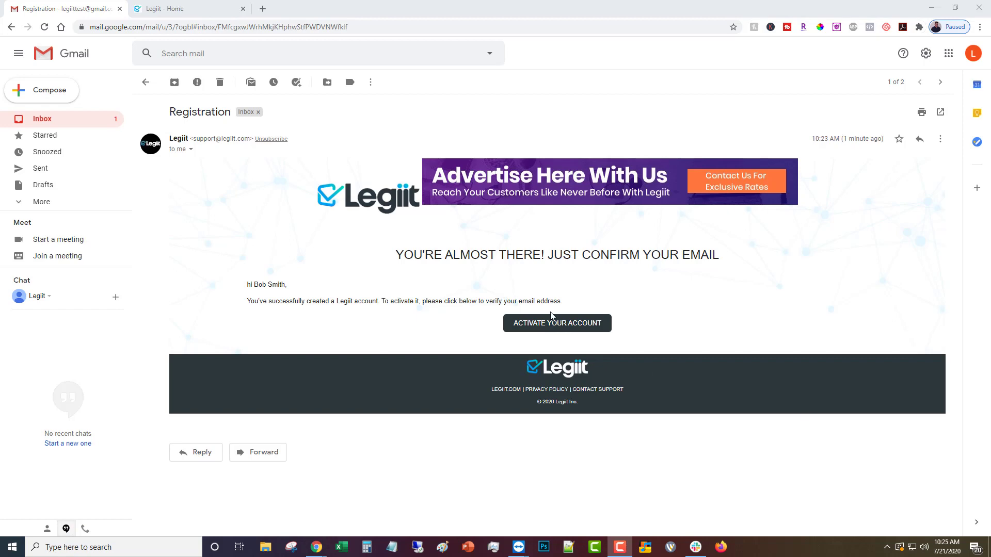
Activate the account from the email, preview the Add Withdrawal Account form and close it.
click(557, 323)
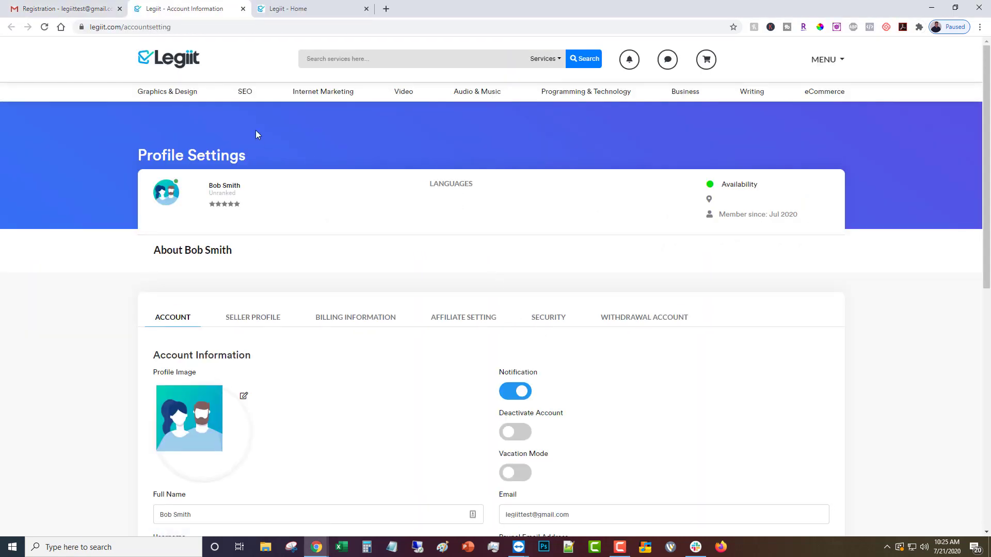
mouse_move(481, 268)
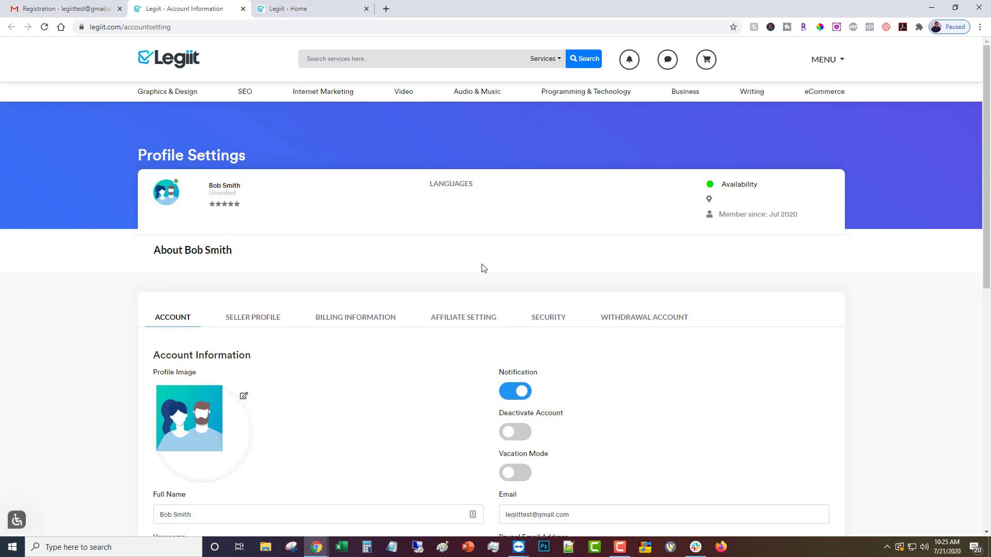
scroll(down, 3)
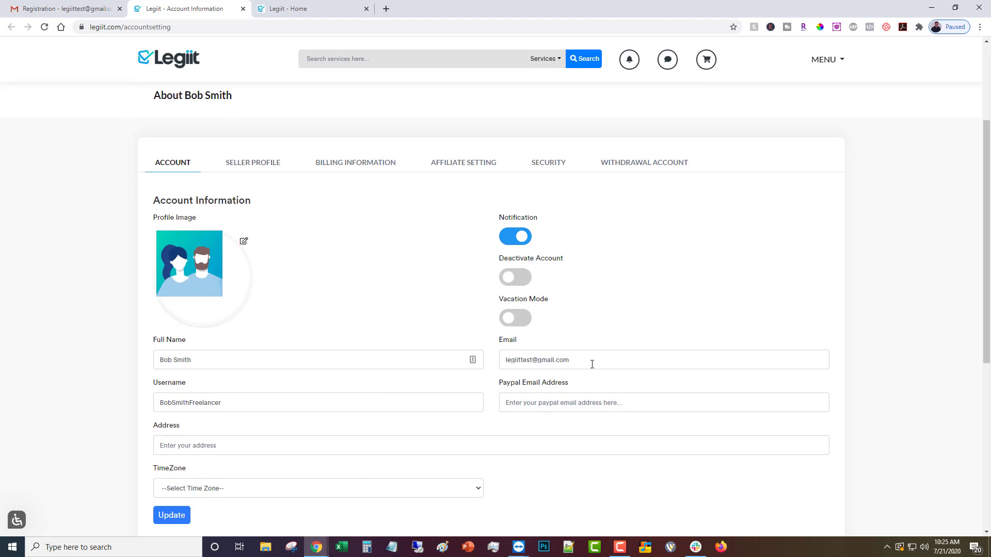
mouse_move(632, 175)
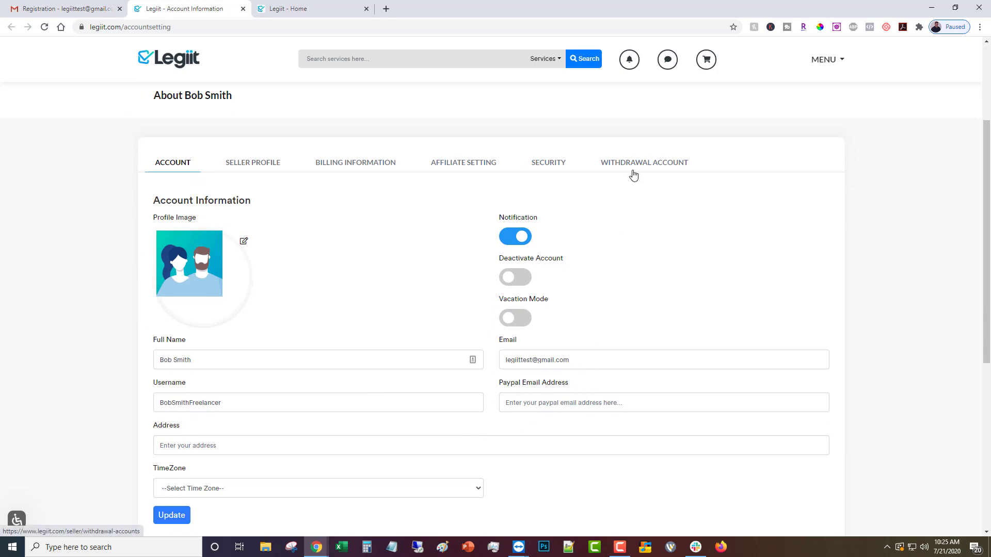
click(643, 162)
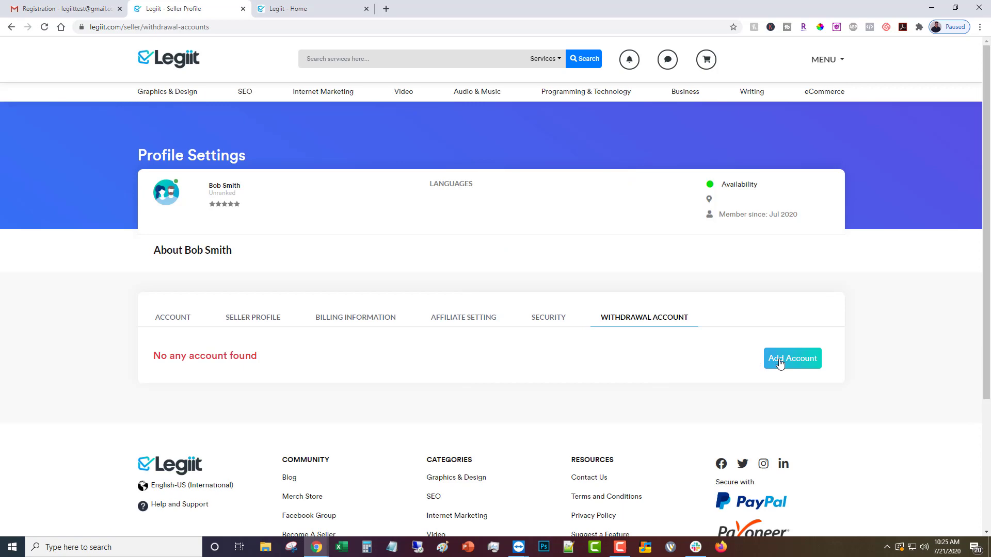
click(792, 358)
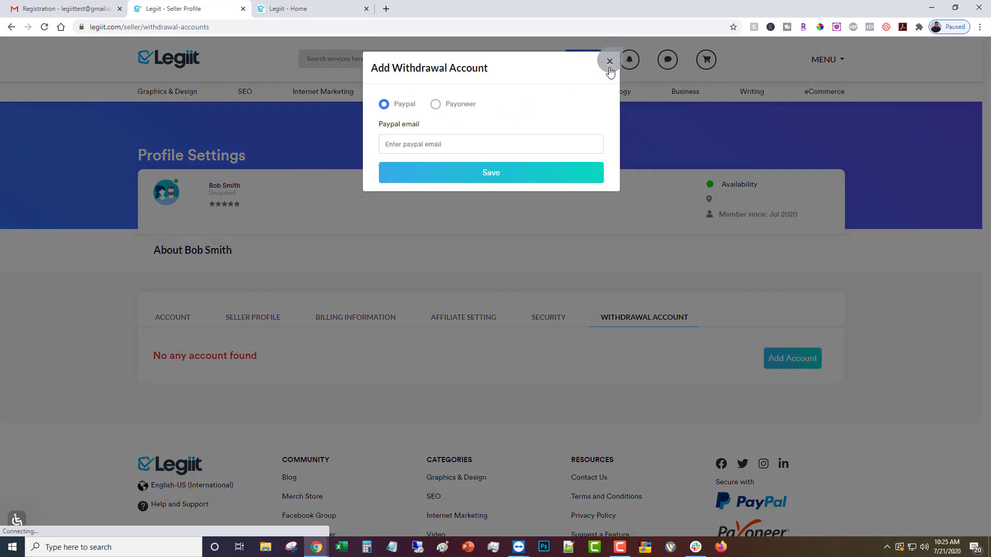
click(609, 61)
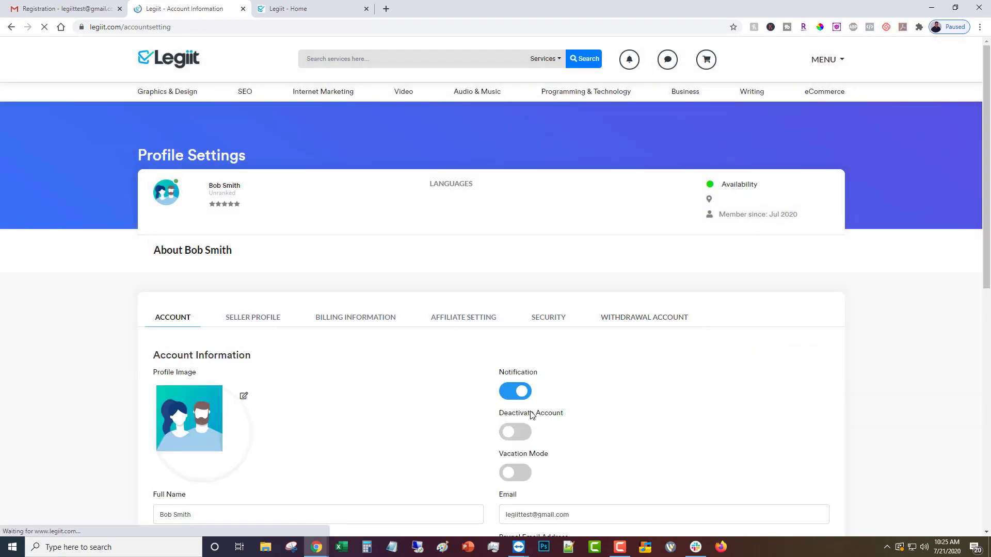
Fill the PayPal email and address, choose America/New_York time zone and update the account.
right_click(536, 309)
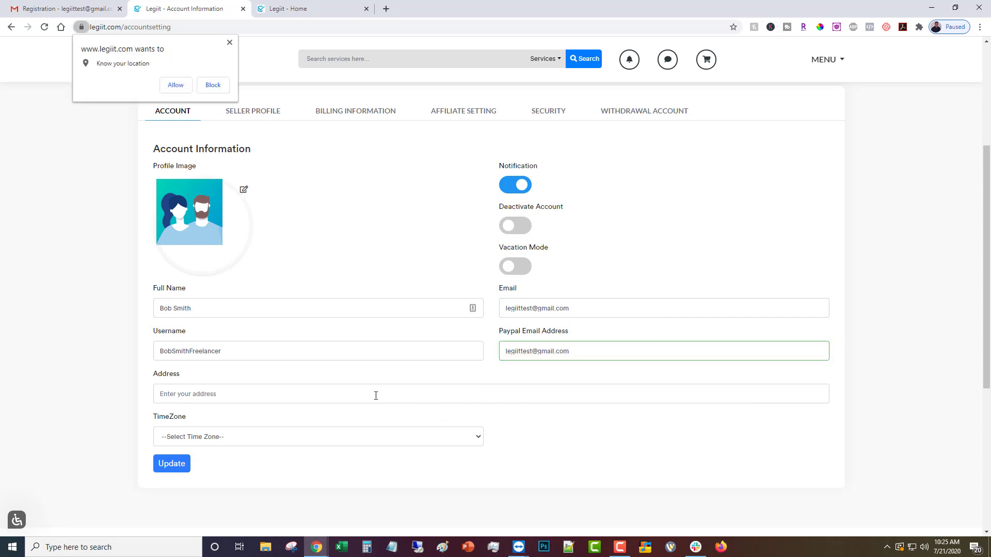
mouse_move(241, 134)
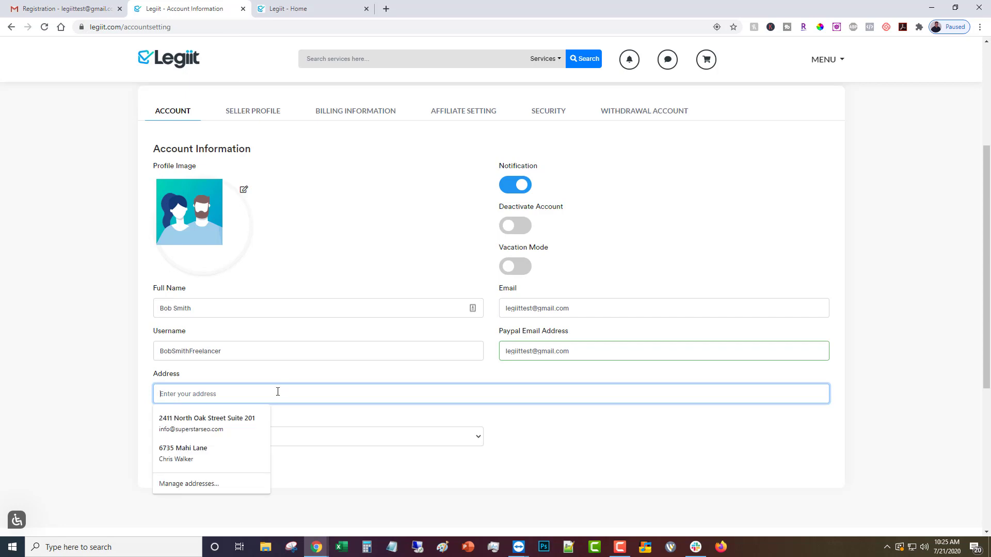
click(319, 436)
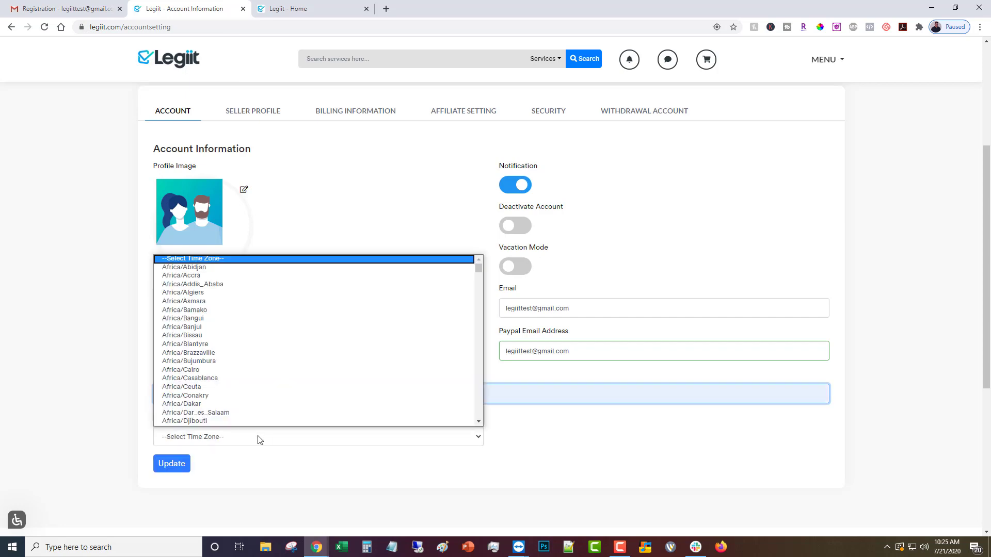
scroll(down, 3)
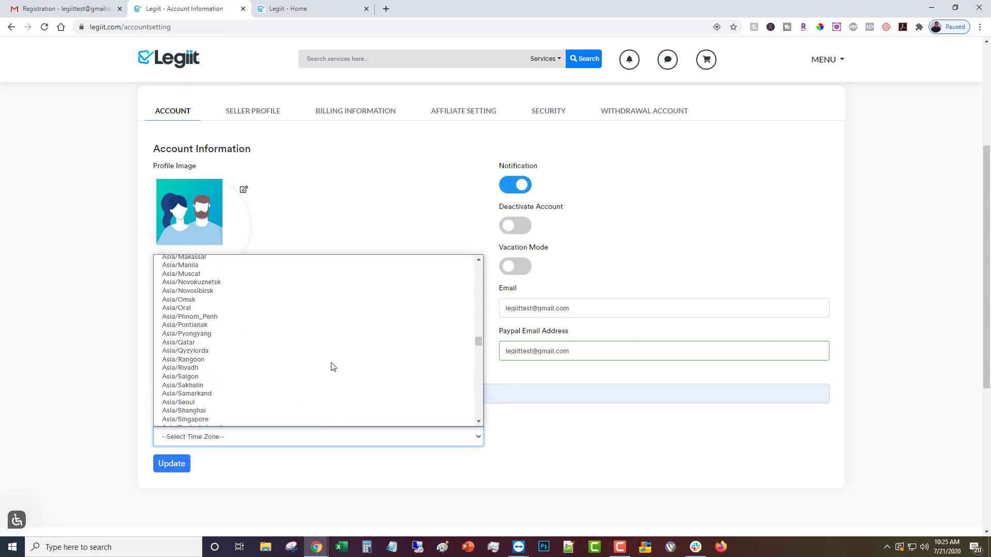
scroll(up, 3)
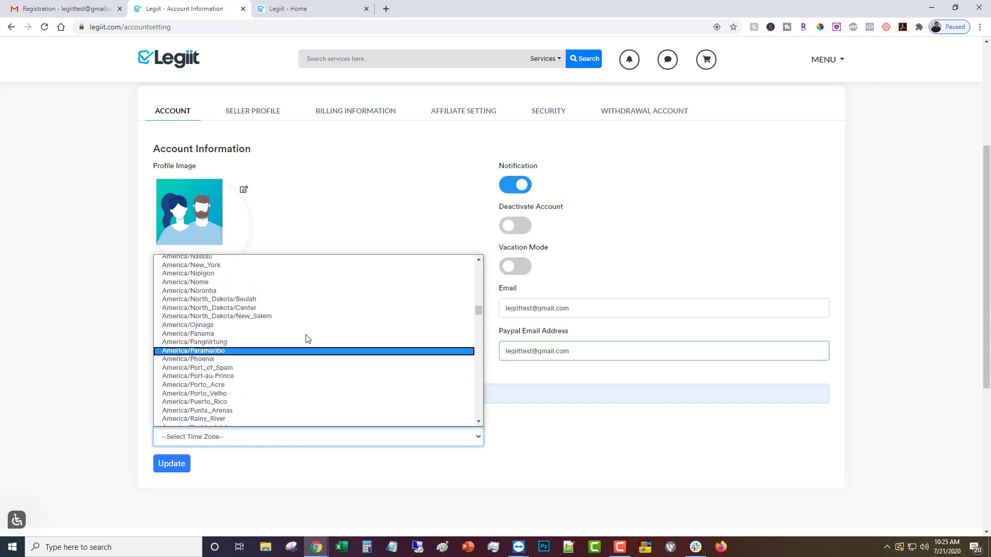
click(191, 265)
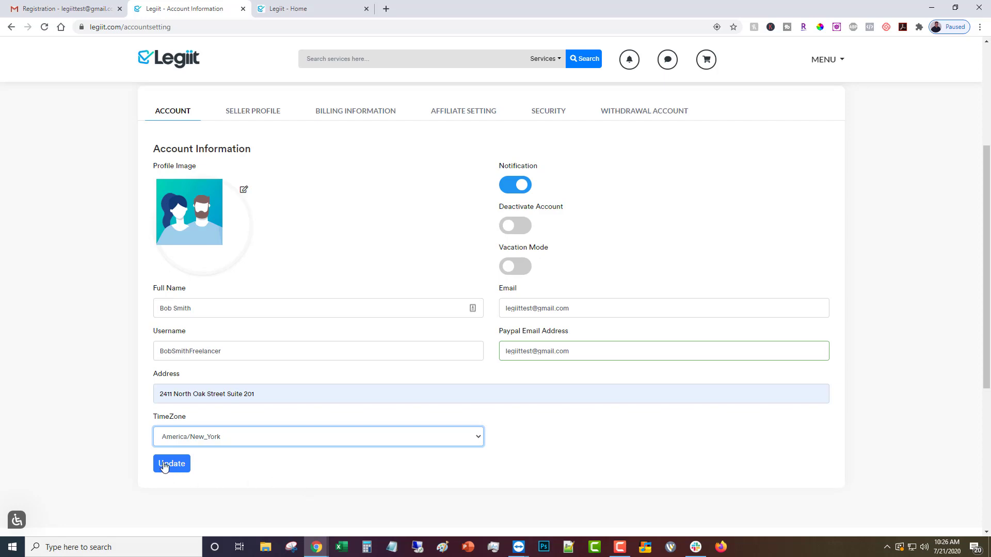
click(172, 463)
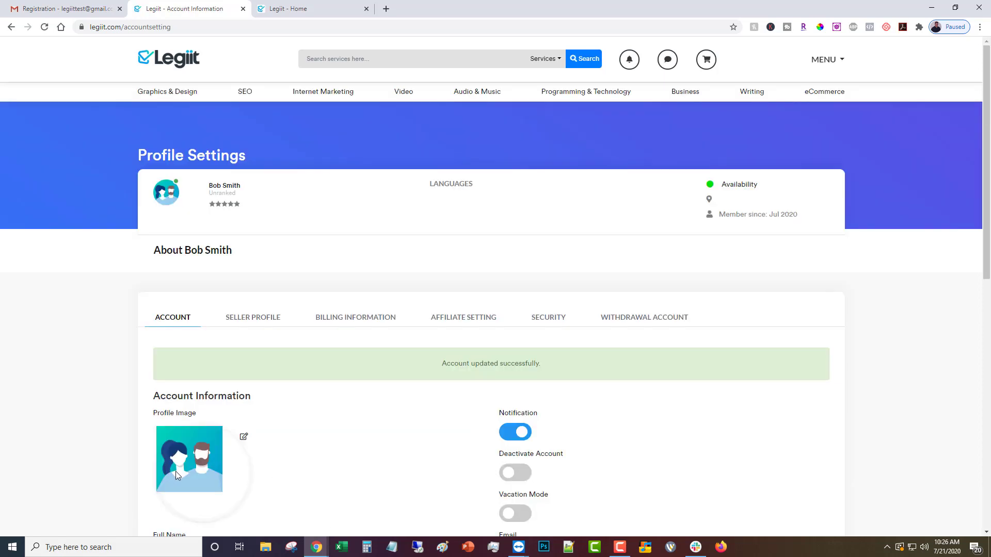
Go to a Legiit service page and scroll to its footer Resources links.
click(823, 58)
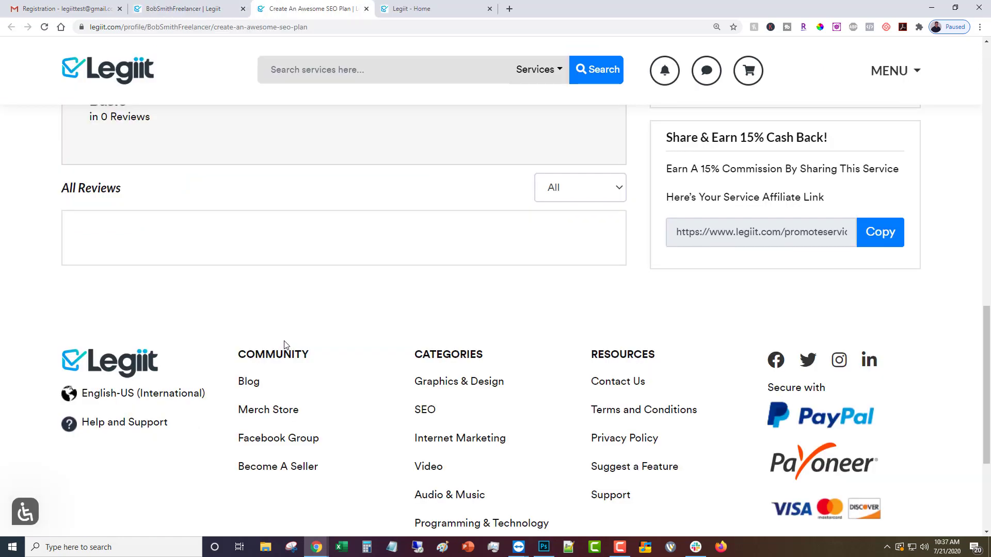
scroll(down, 3)
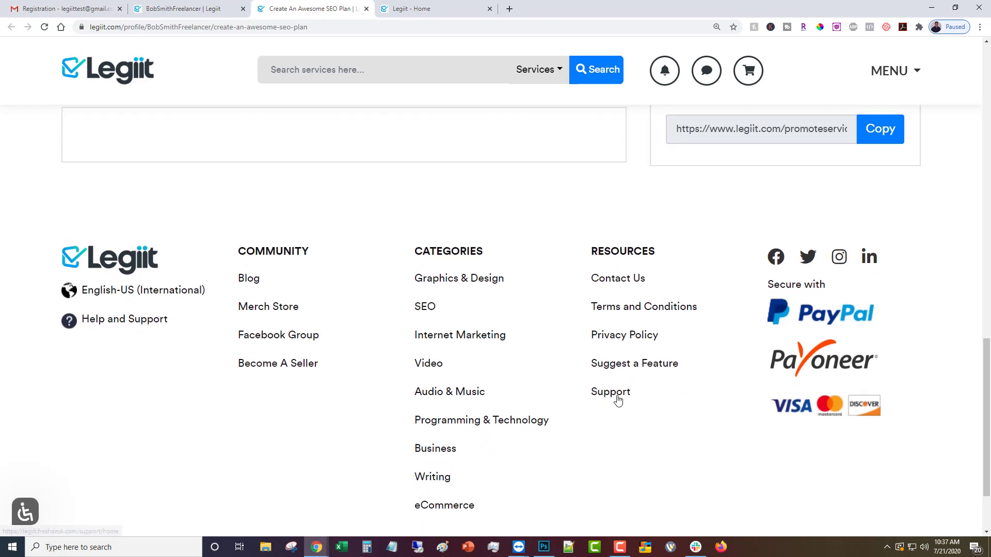
mouse_move(609, 392)
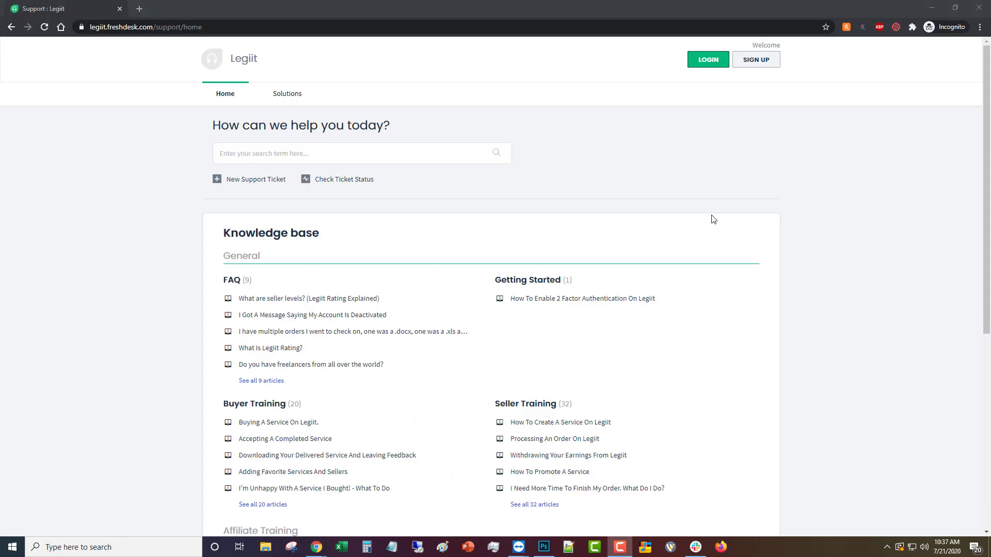
Start a new support ticket on the Freshdesk portal, then return to the Legiit service page.
click(256, 179)
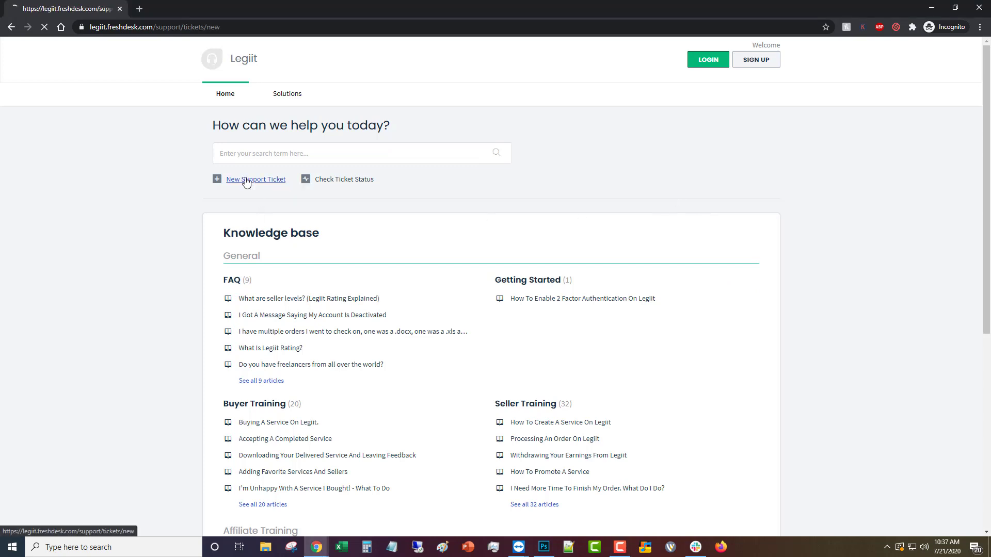
click(255, 178)
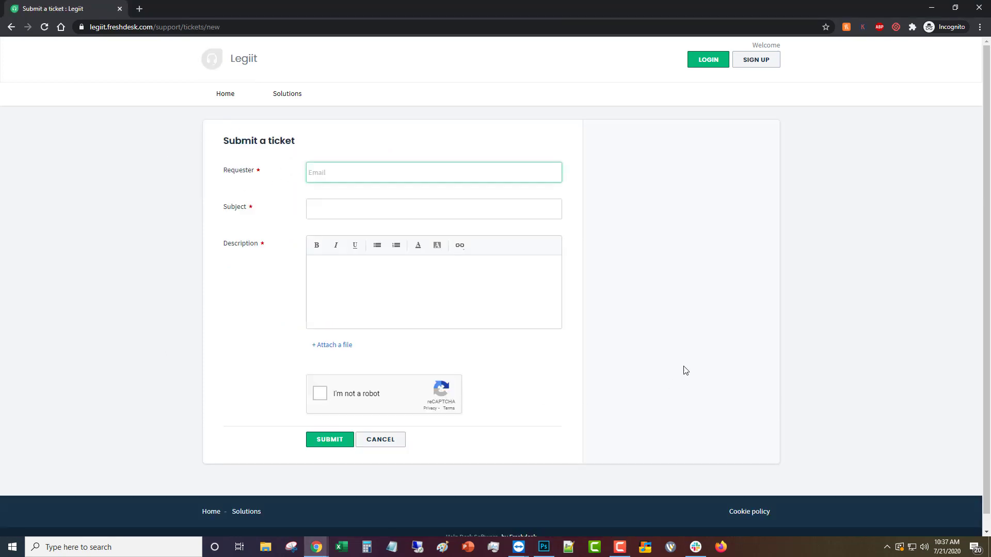
mouse_move(877, 410)
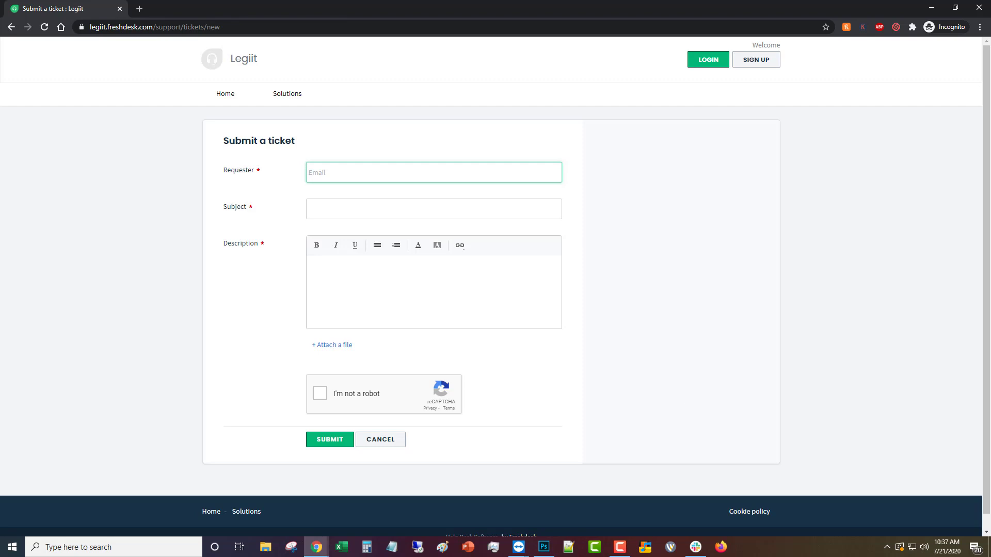
click(433, 172)
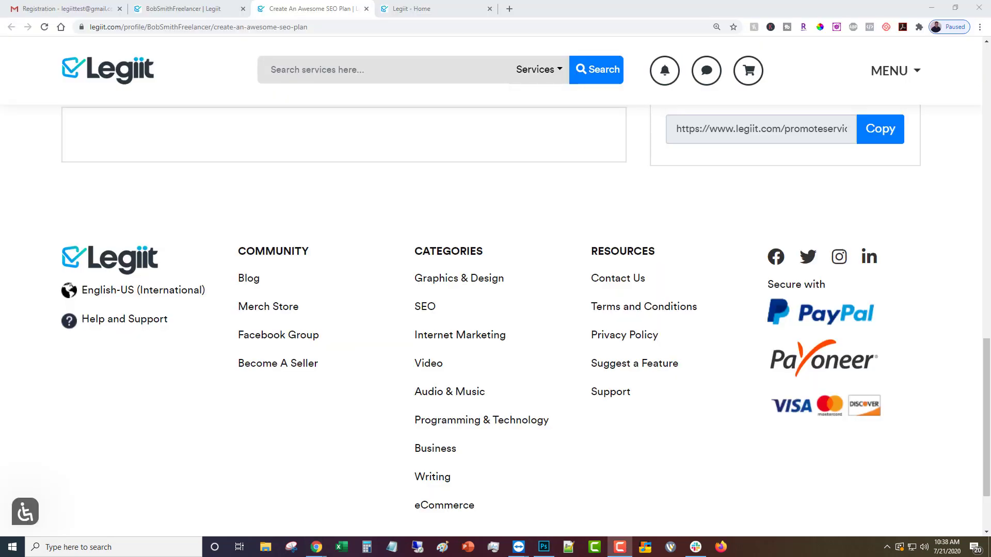
mouse_move(617, 278)
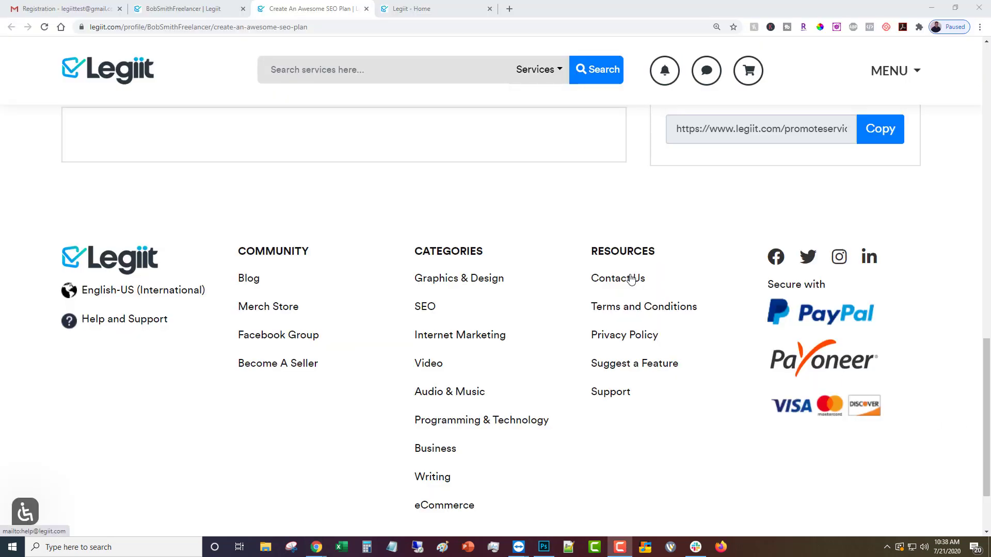
mouse_move(629, 283)
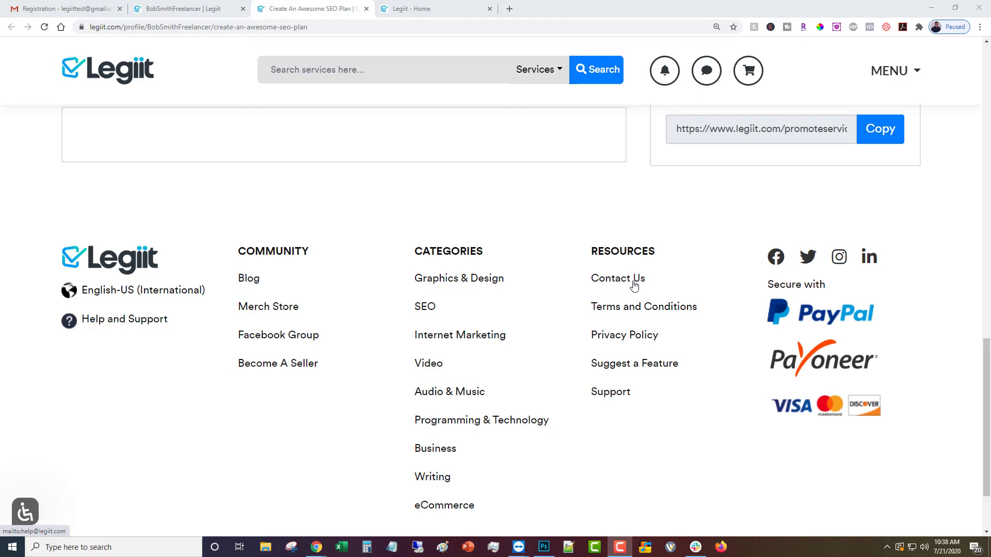
scroll(up, 3)
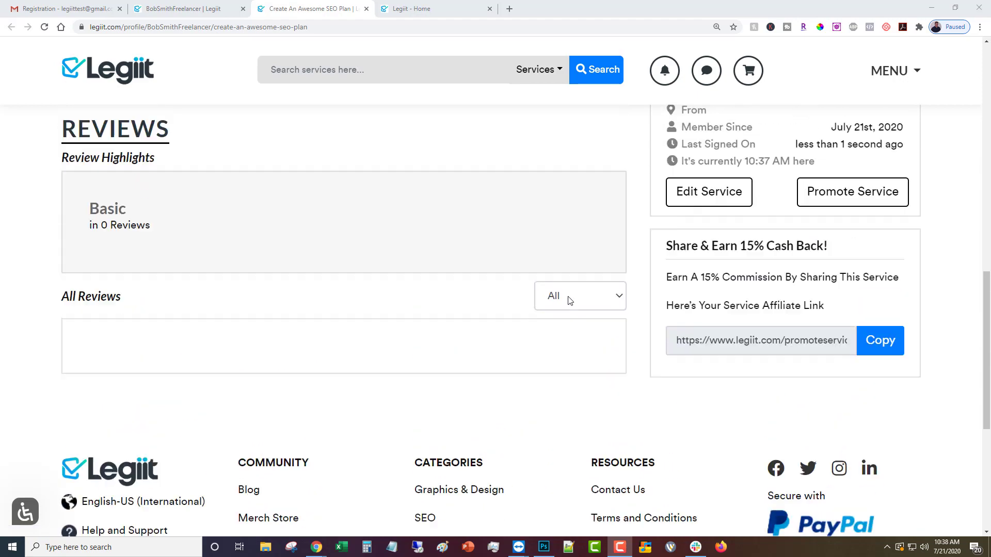
scroll(up, 3)
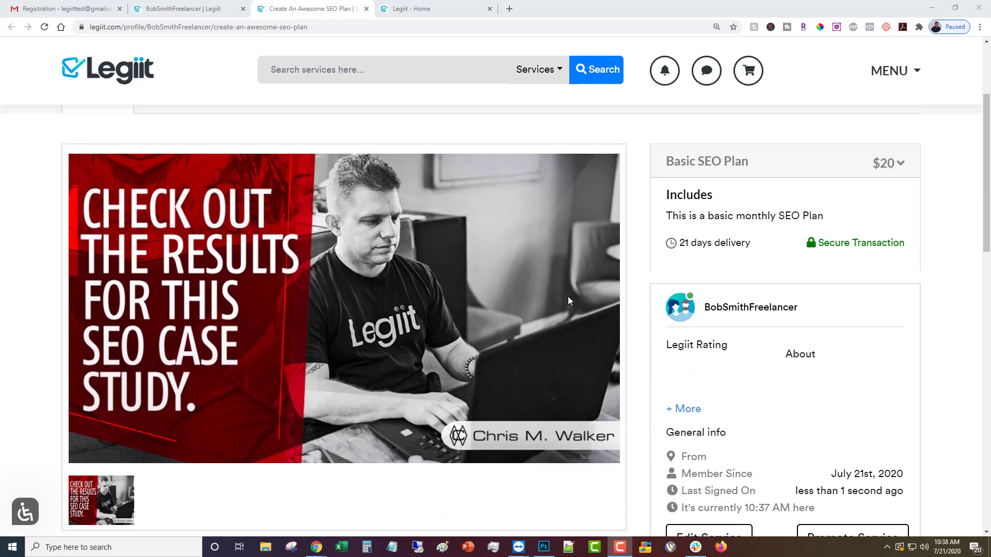